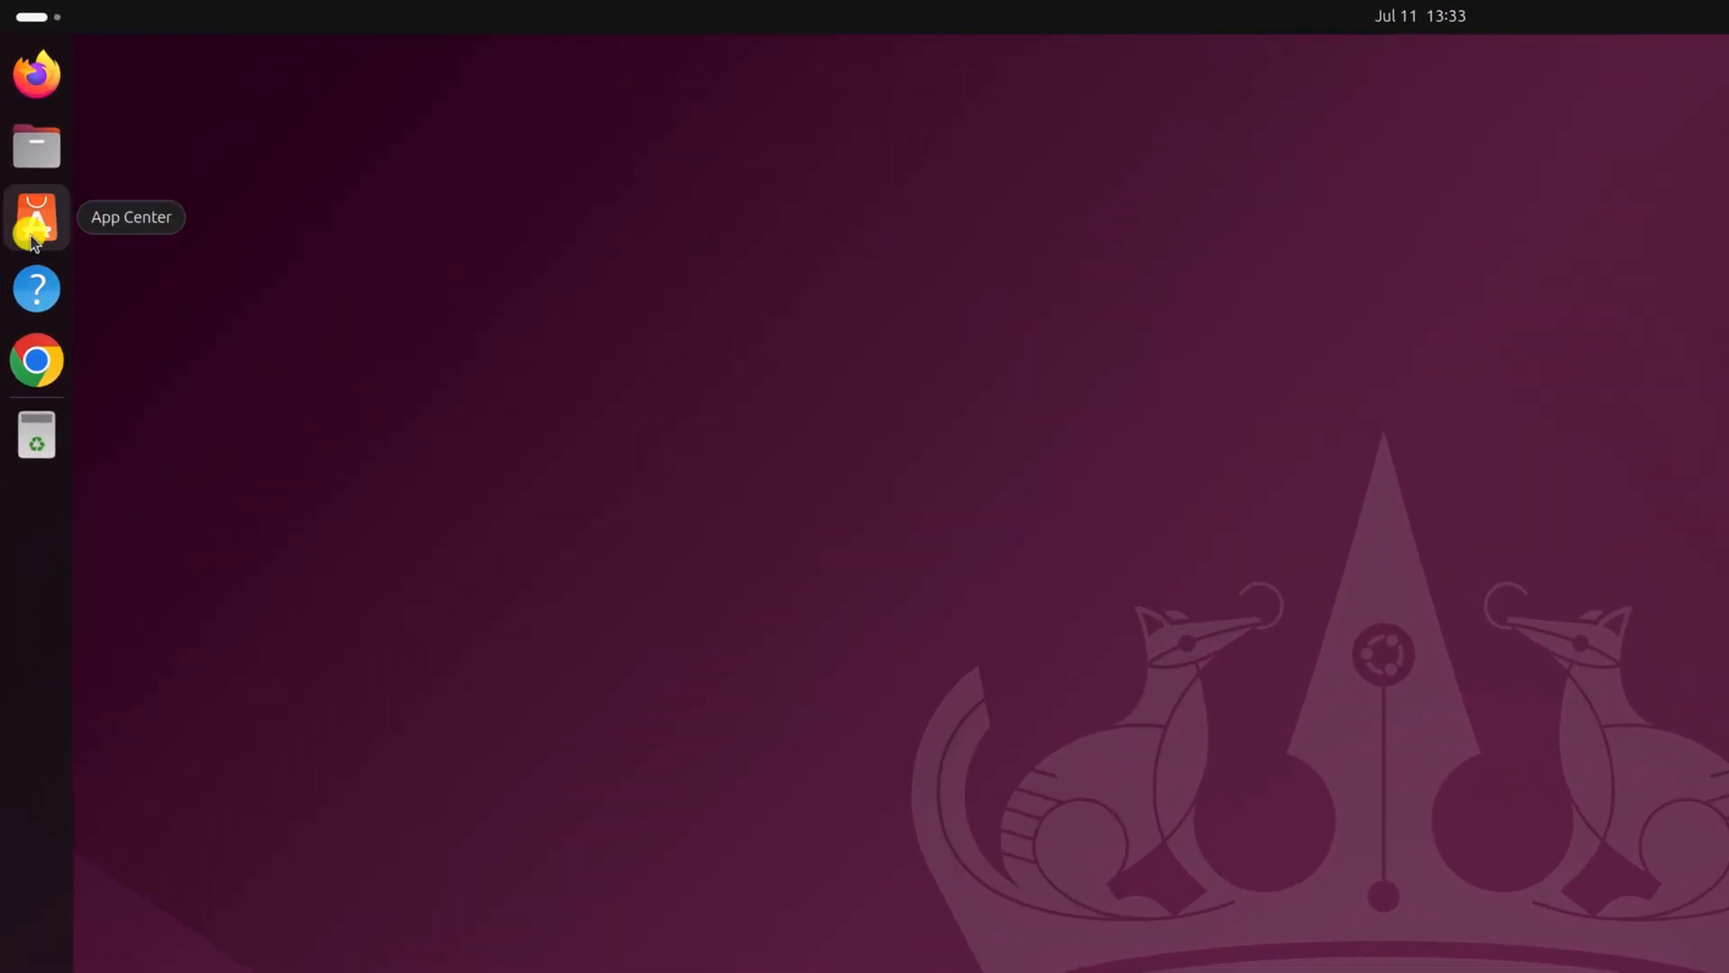
# Search the App Center for 'shotcut' to find the Shotcut video editor snap
pyautogui.click(36, 216)
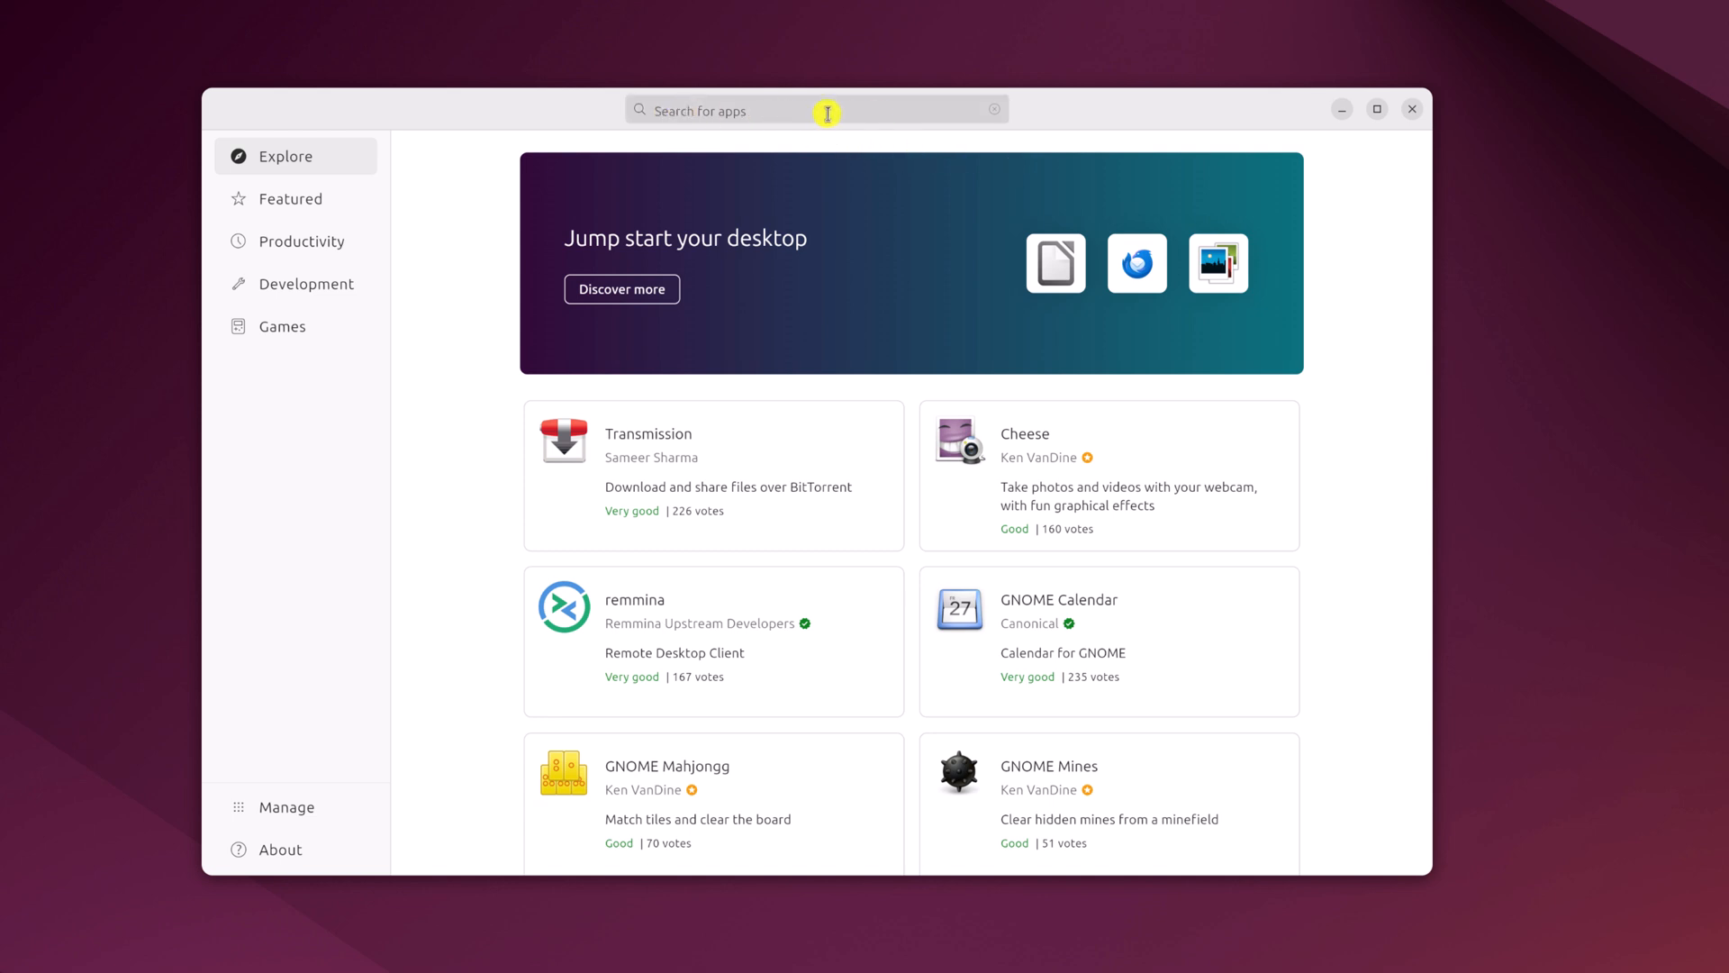
pyautogui.click(816, 109)
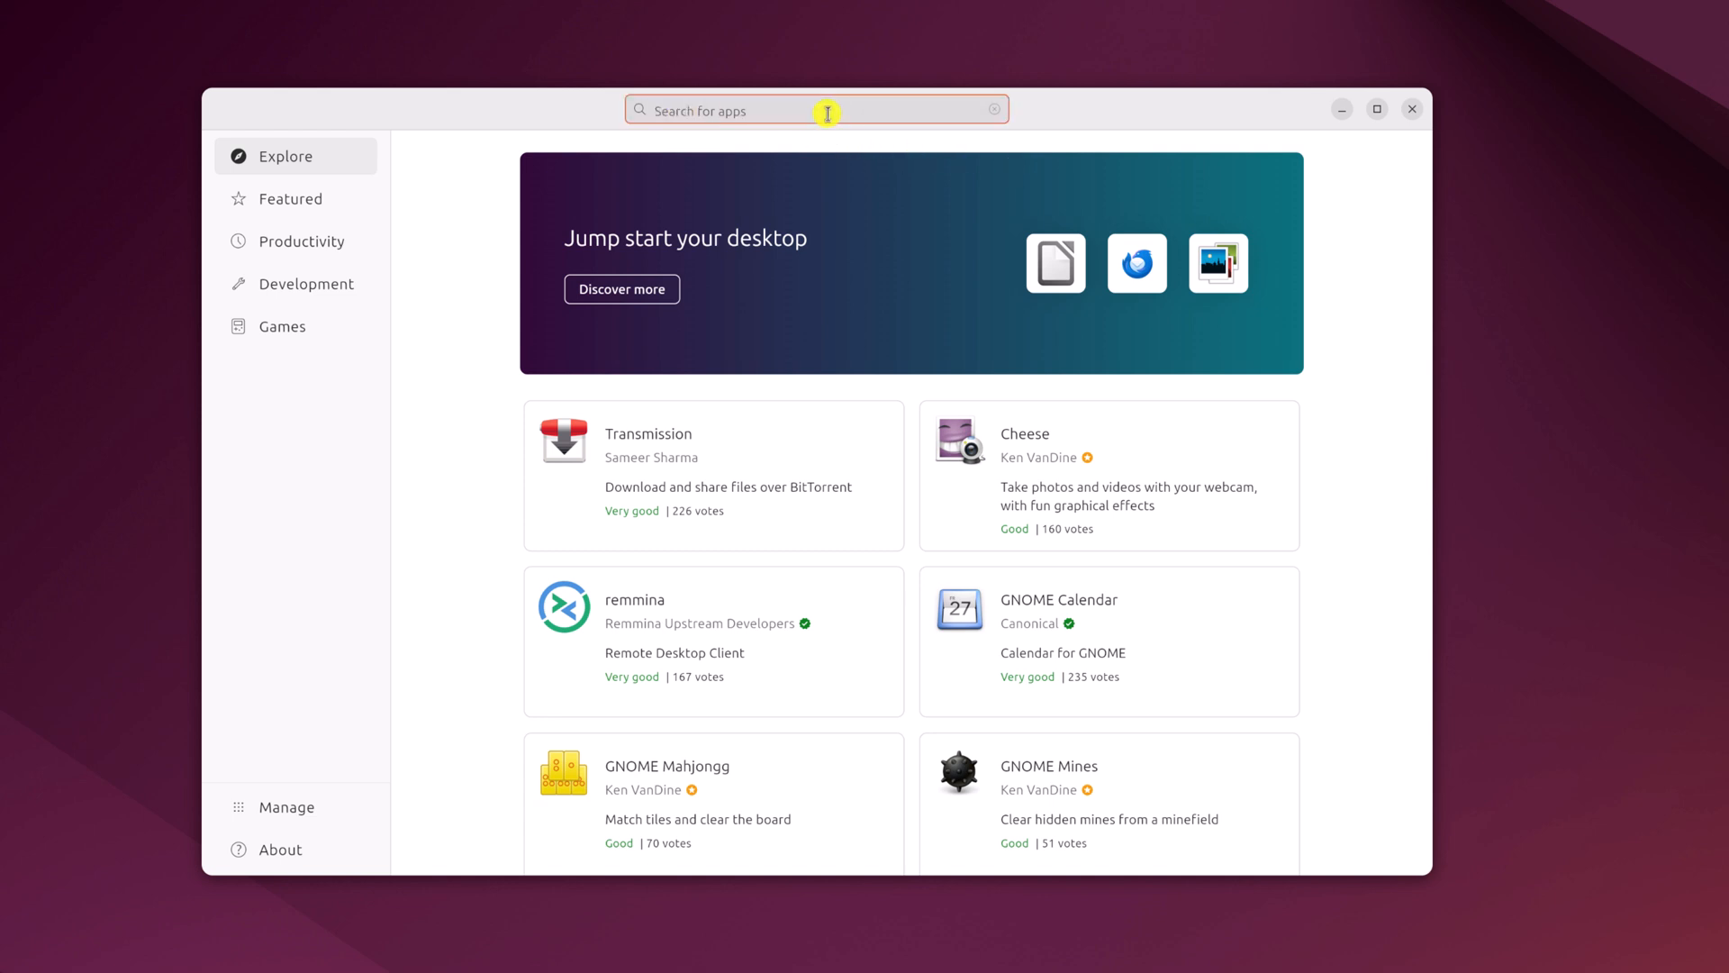
pyautogui.write('shotcut')
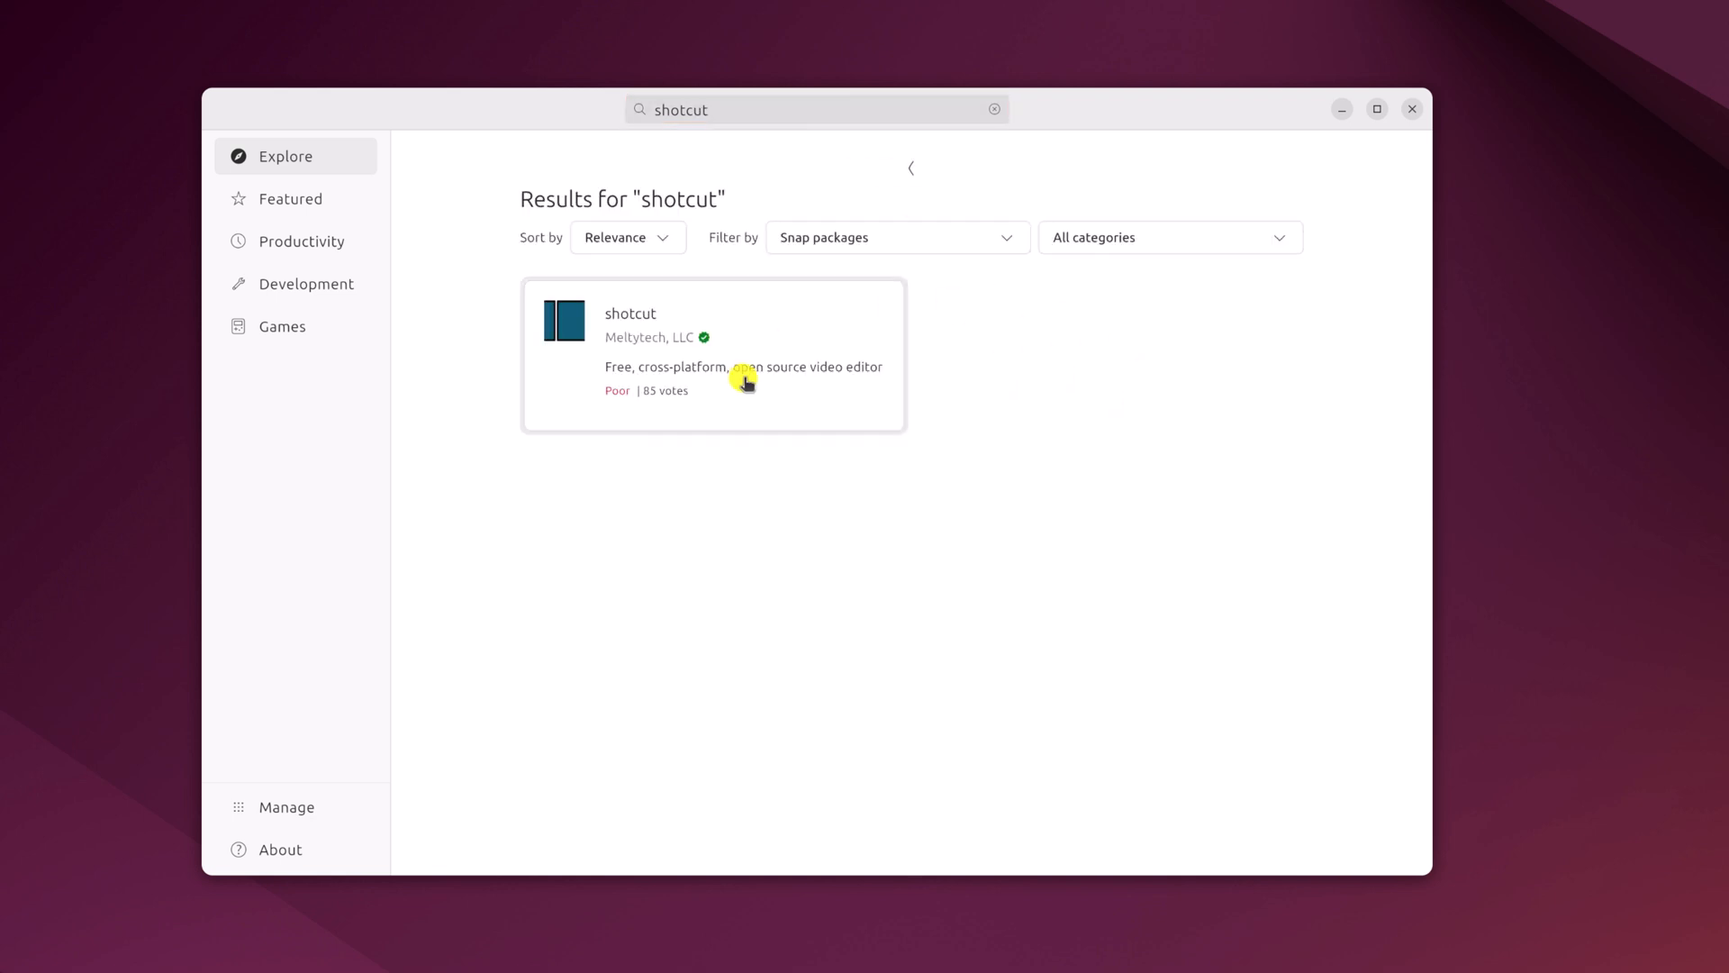
# Open Shotcut's details page, keeping the latest/stable 24.06.26 channel
pyautogui.click(714, 354)
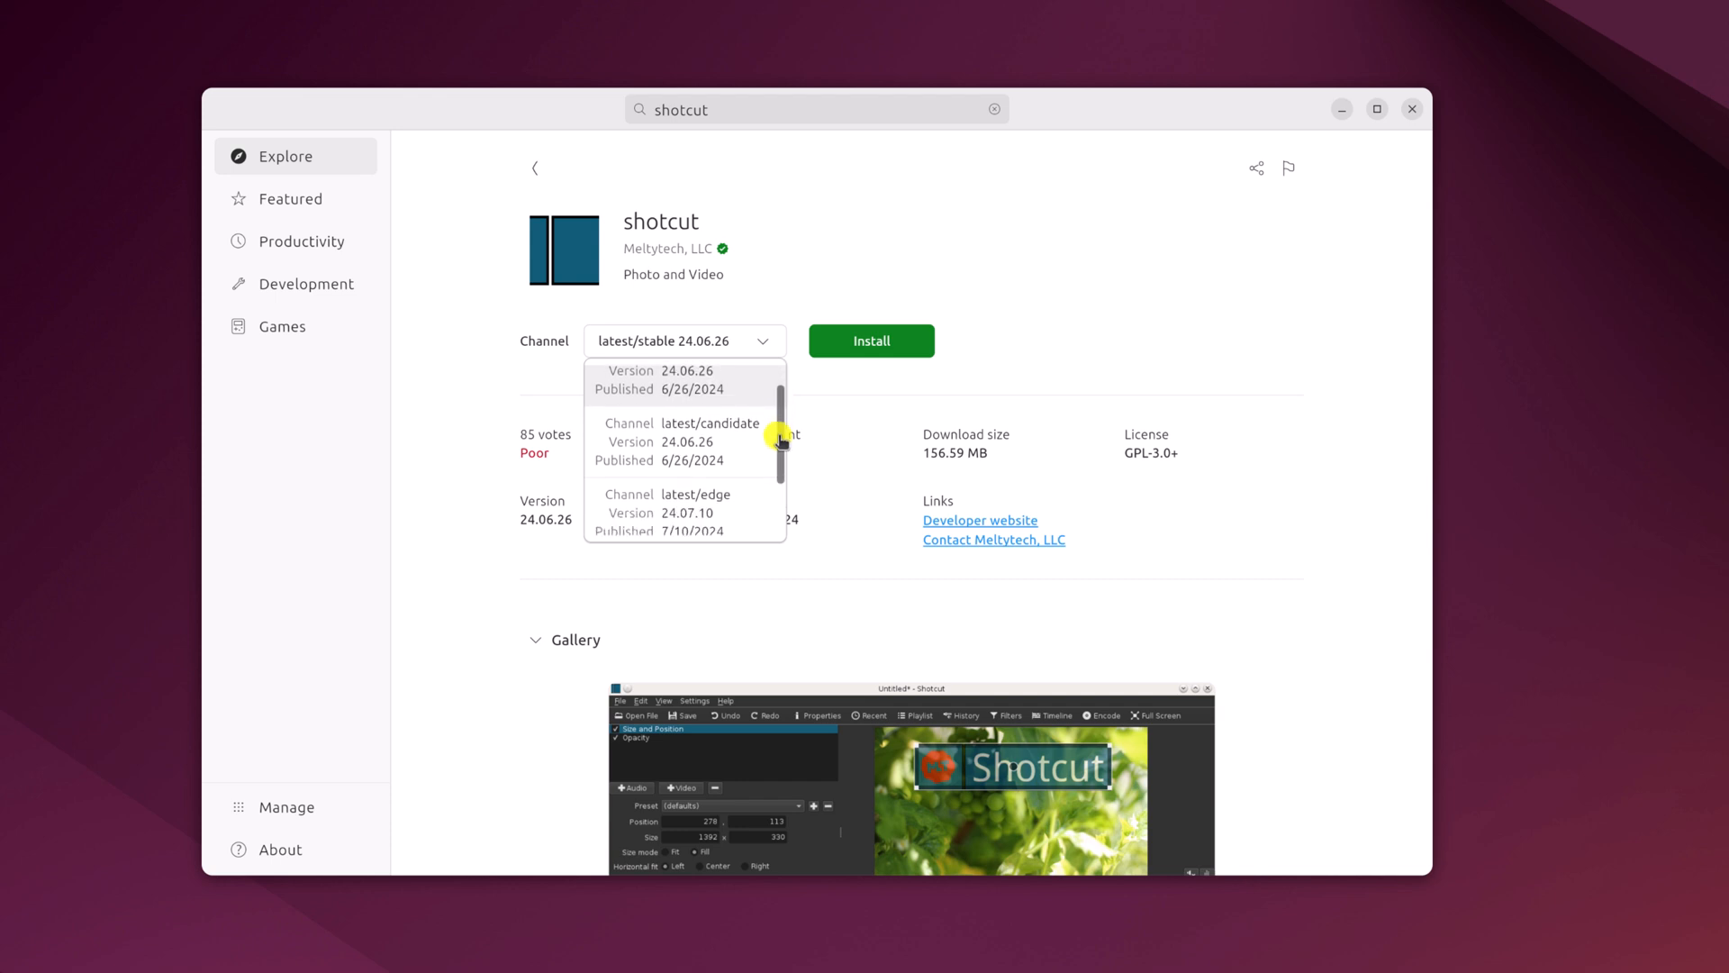
pyautogui.scroll(-3)
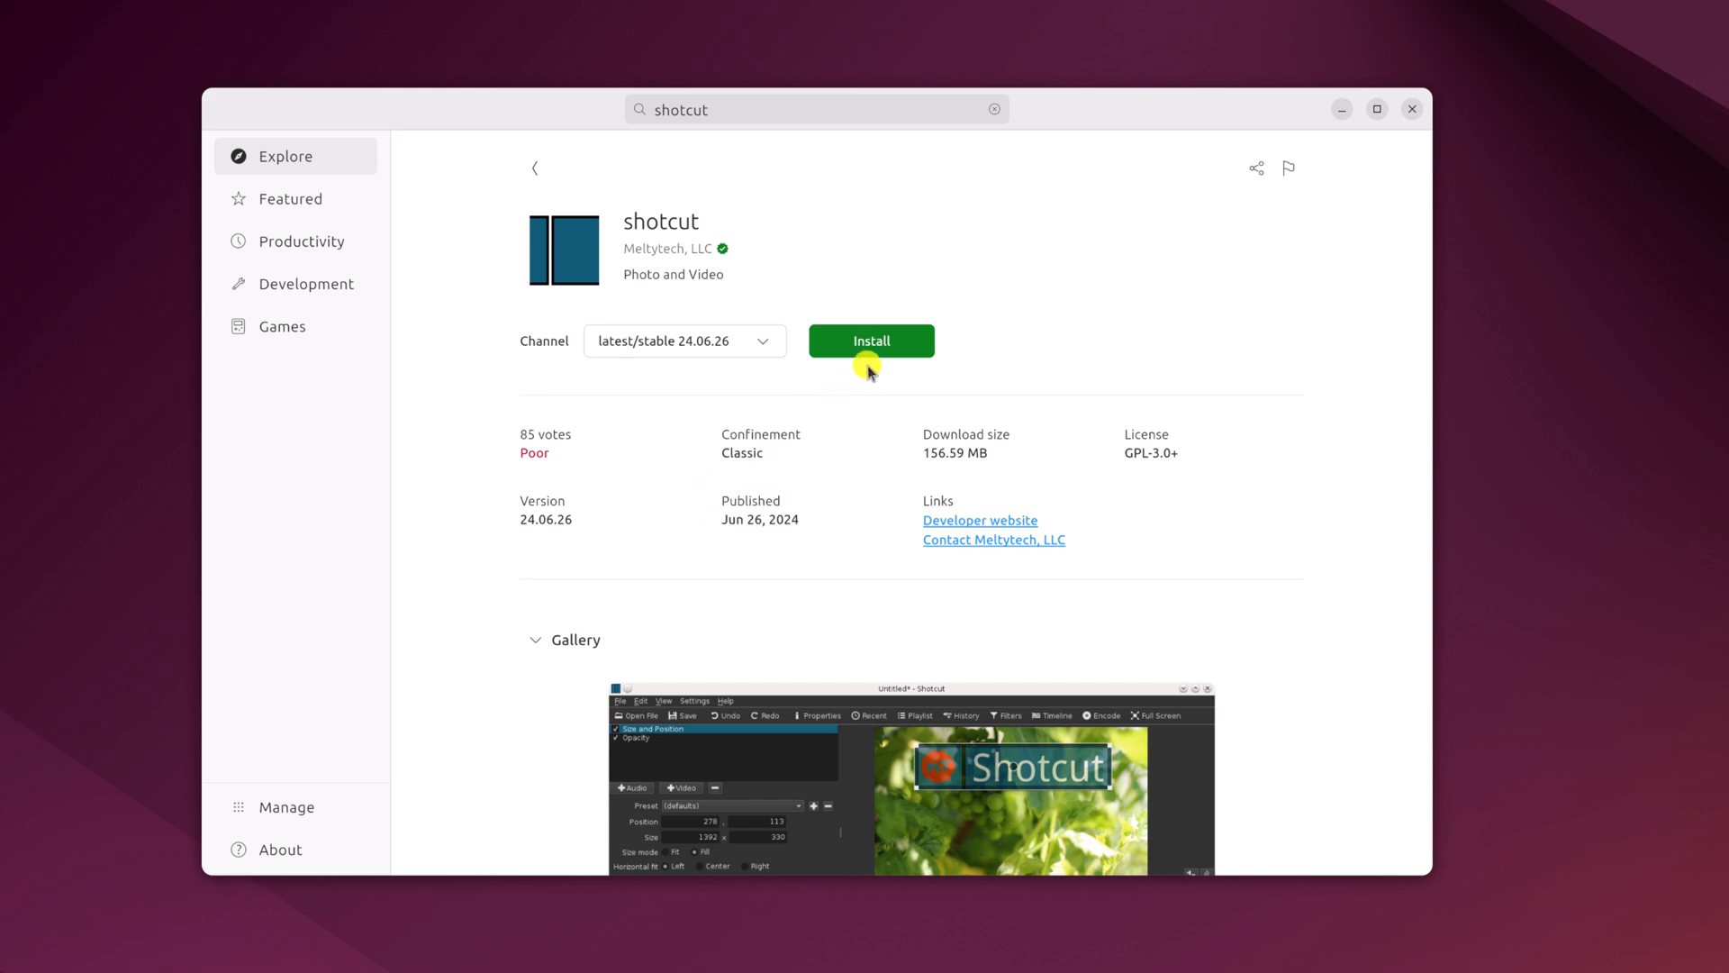
# Install Shotcut with password authentication, then minimize the App Center window
pyautogui.click(870, 340)
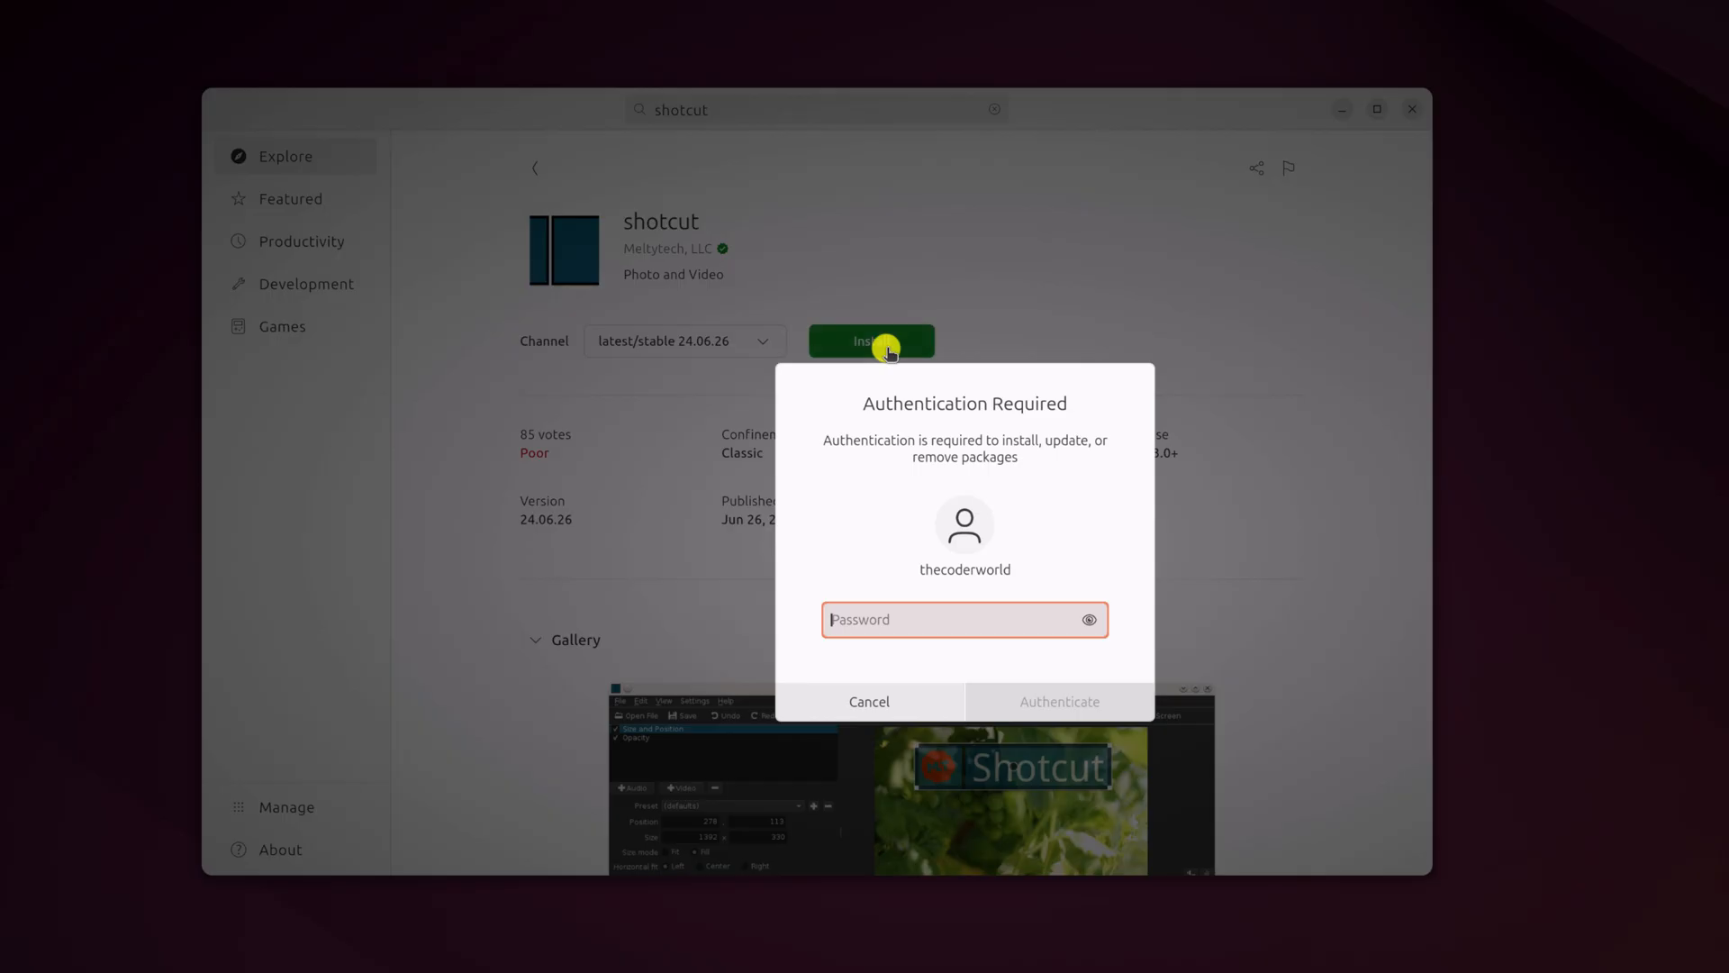
pyautogui.moveTo(940, 619)
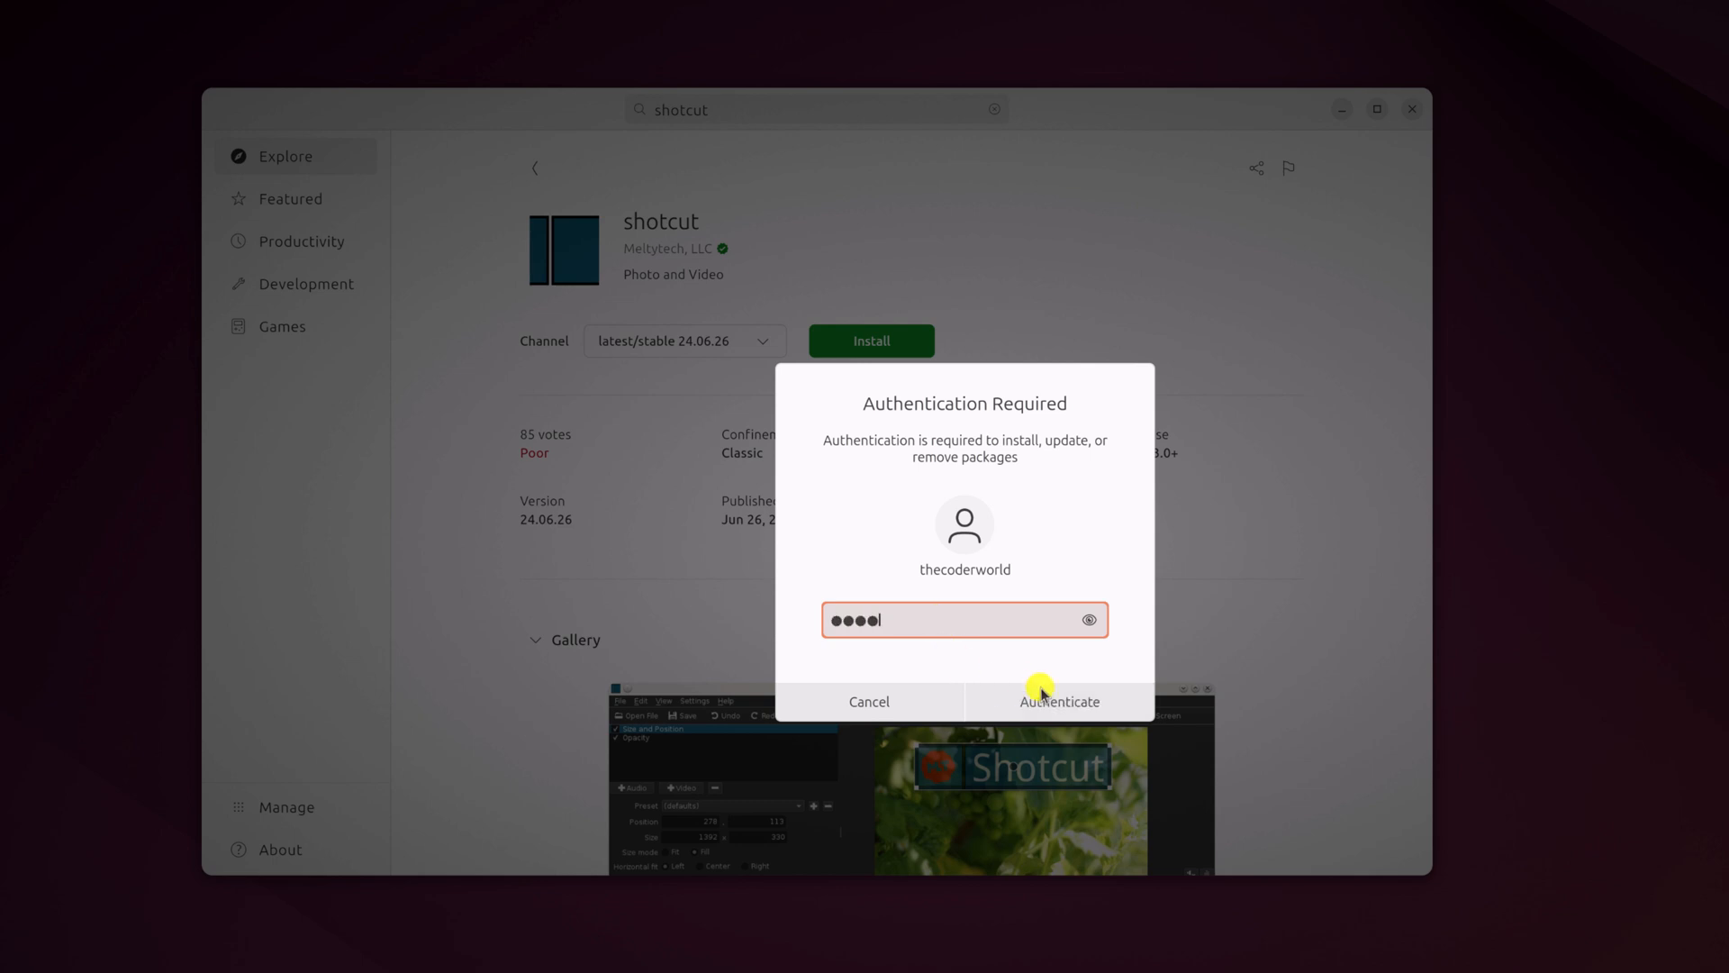
pyautogui.click(1059, 702)
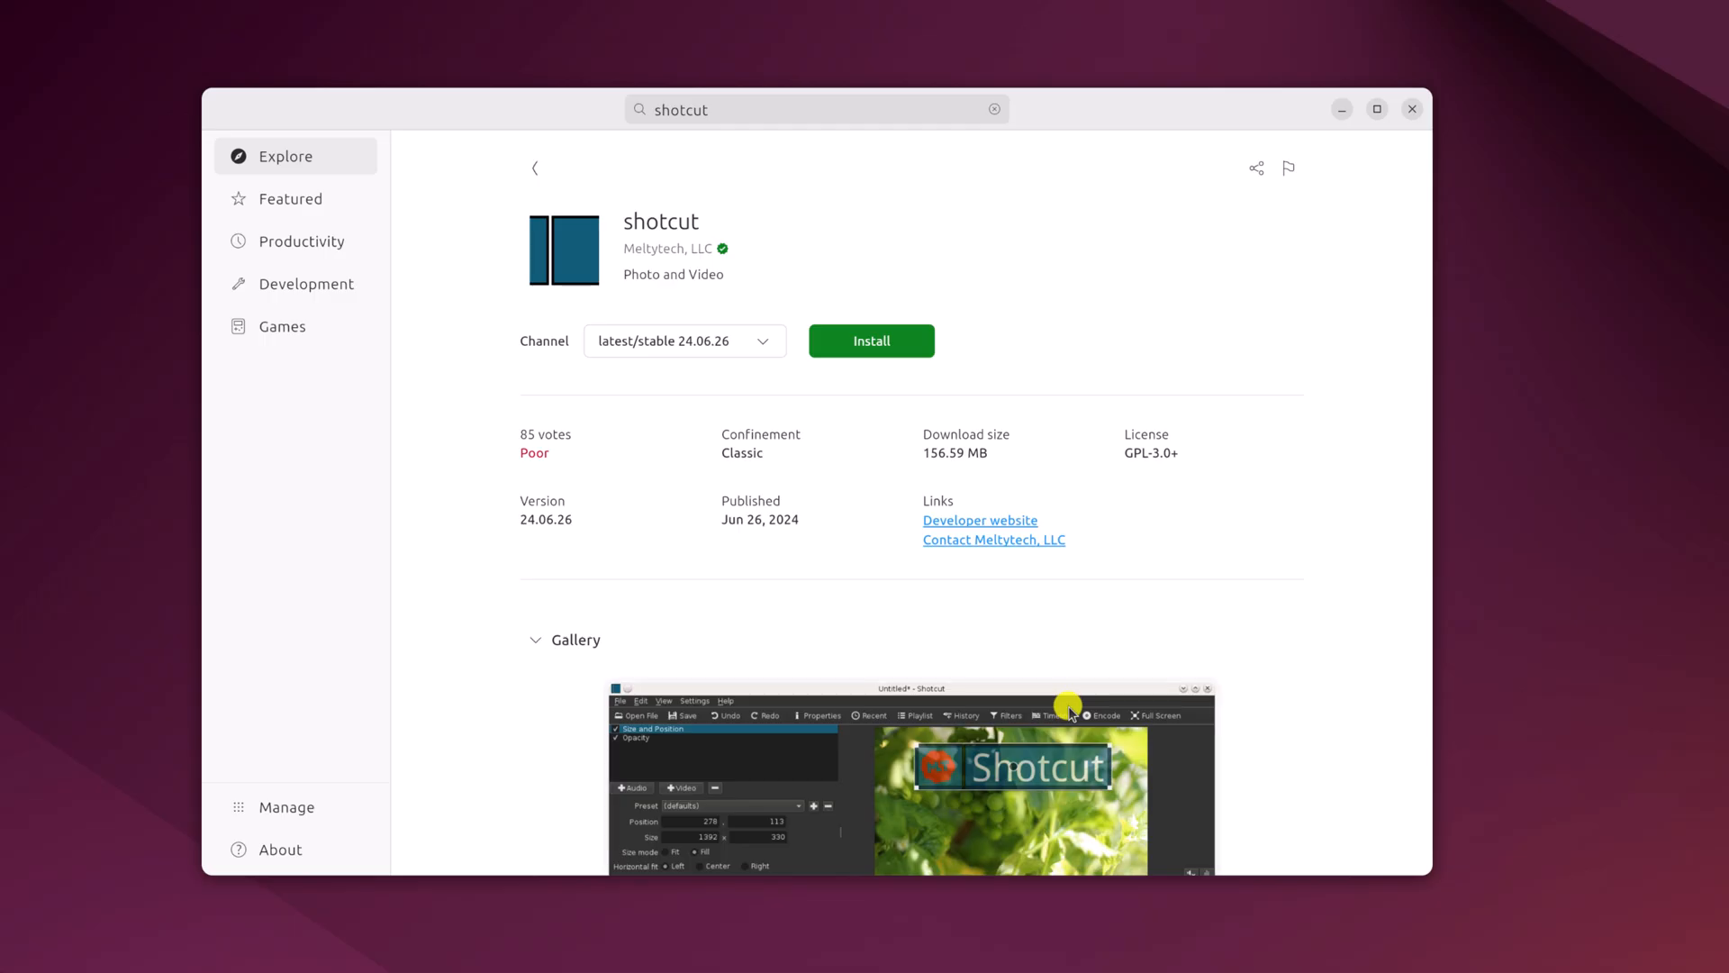
pyautogui.click(870, 341)
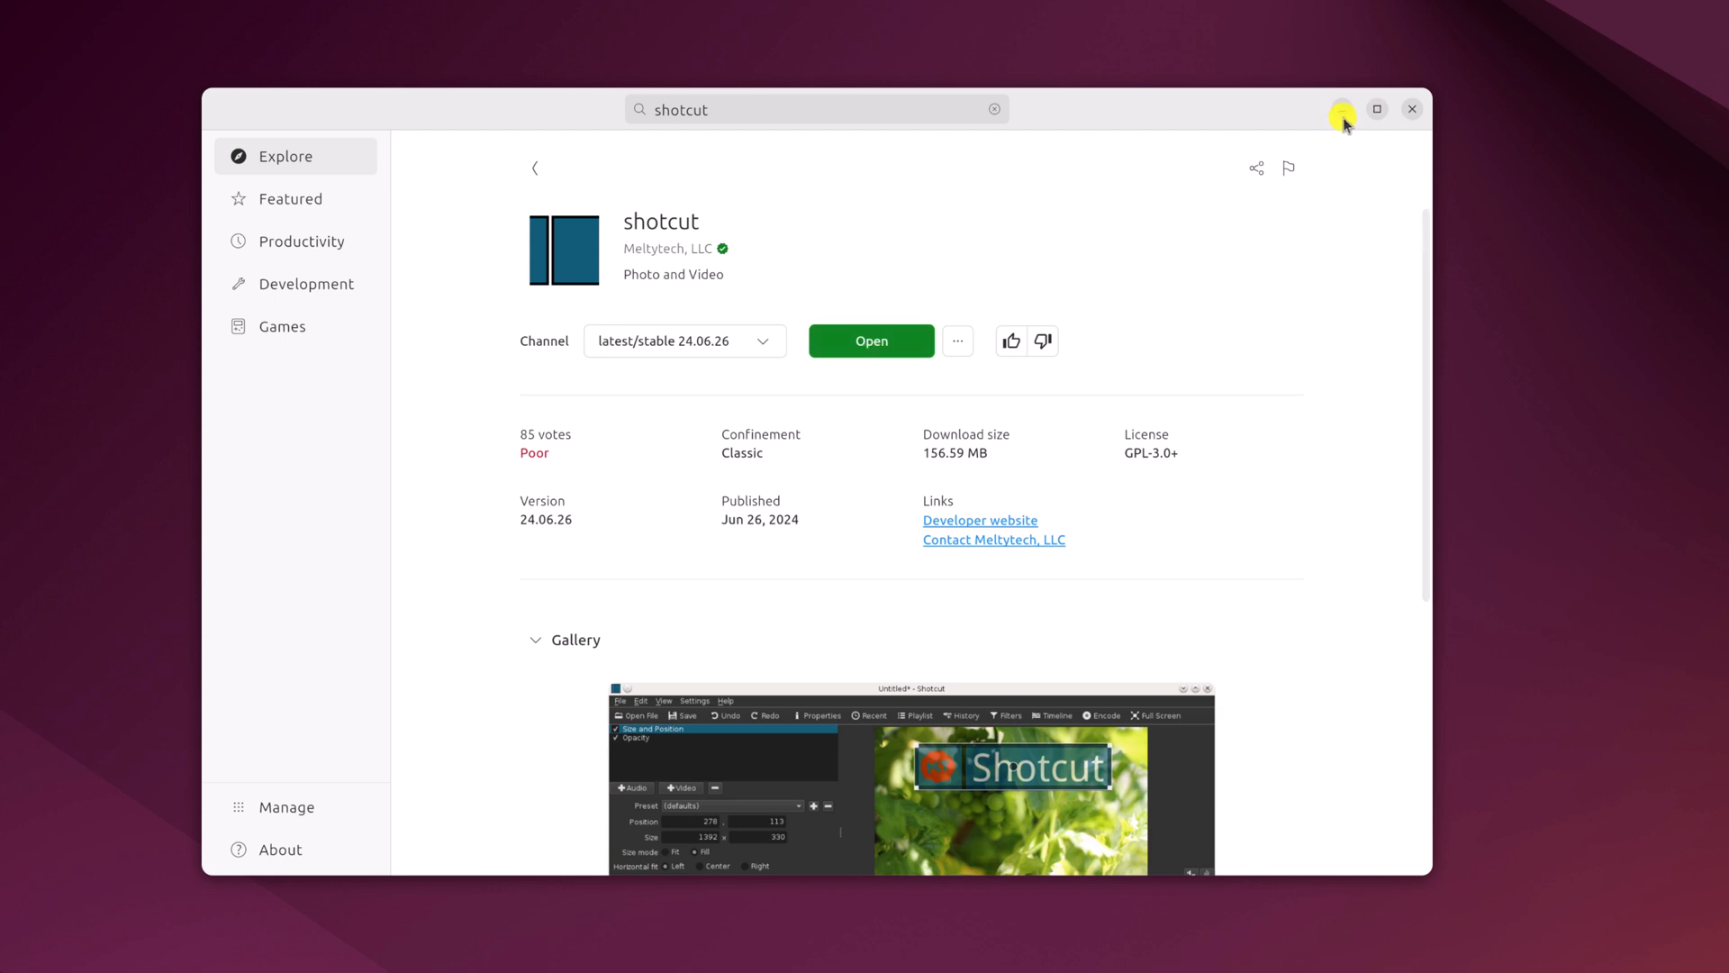
pyautogui.click(1412, 108)
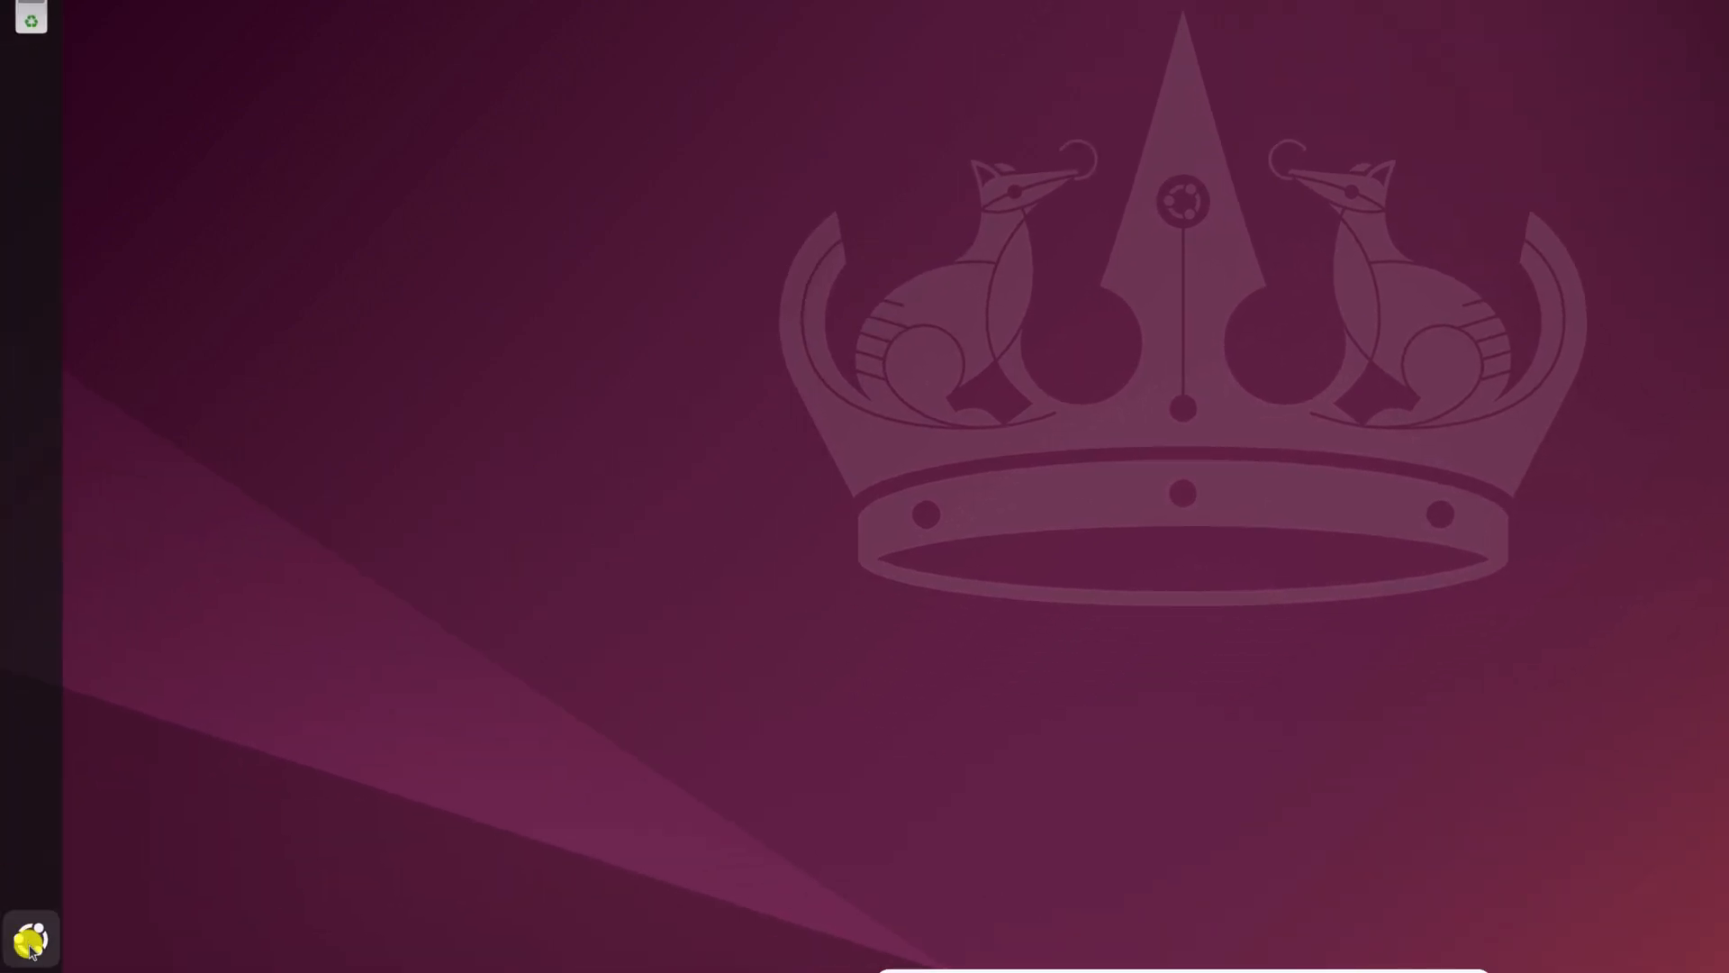
# Pin Shotcut to the dash from its Show Apps icon menu
pyautogui.click(30, 938)
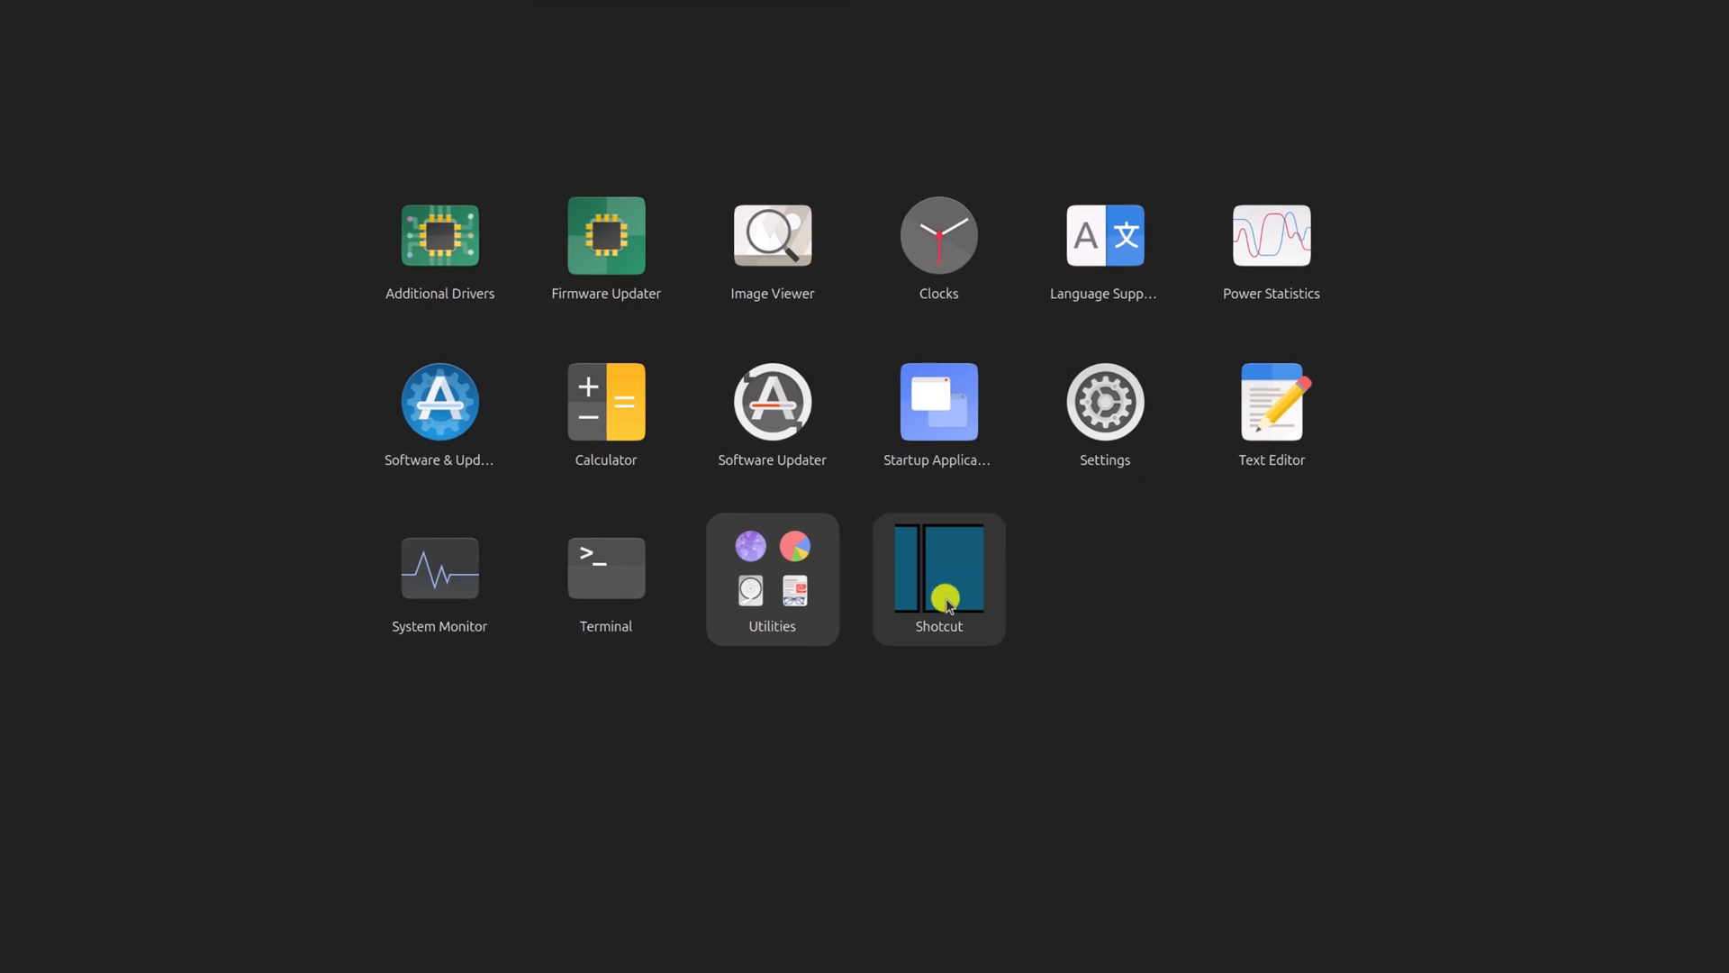
pyautogui.rightClick(938, 574)
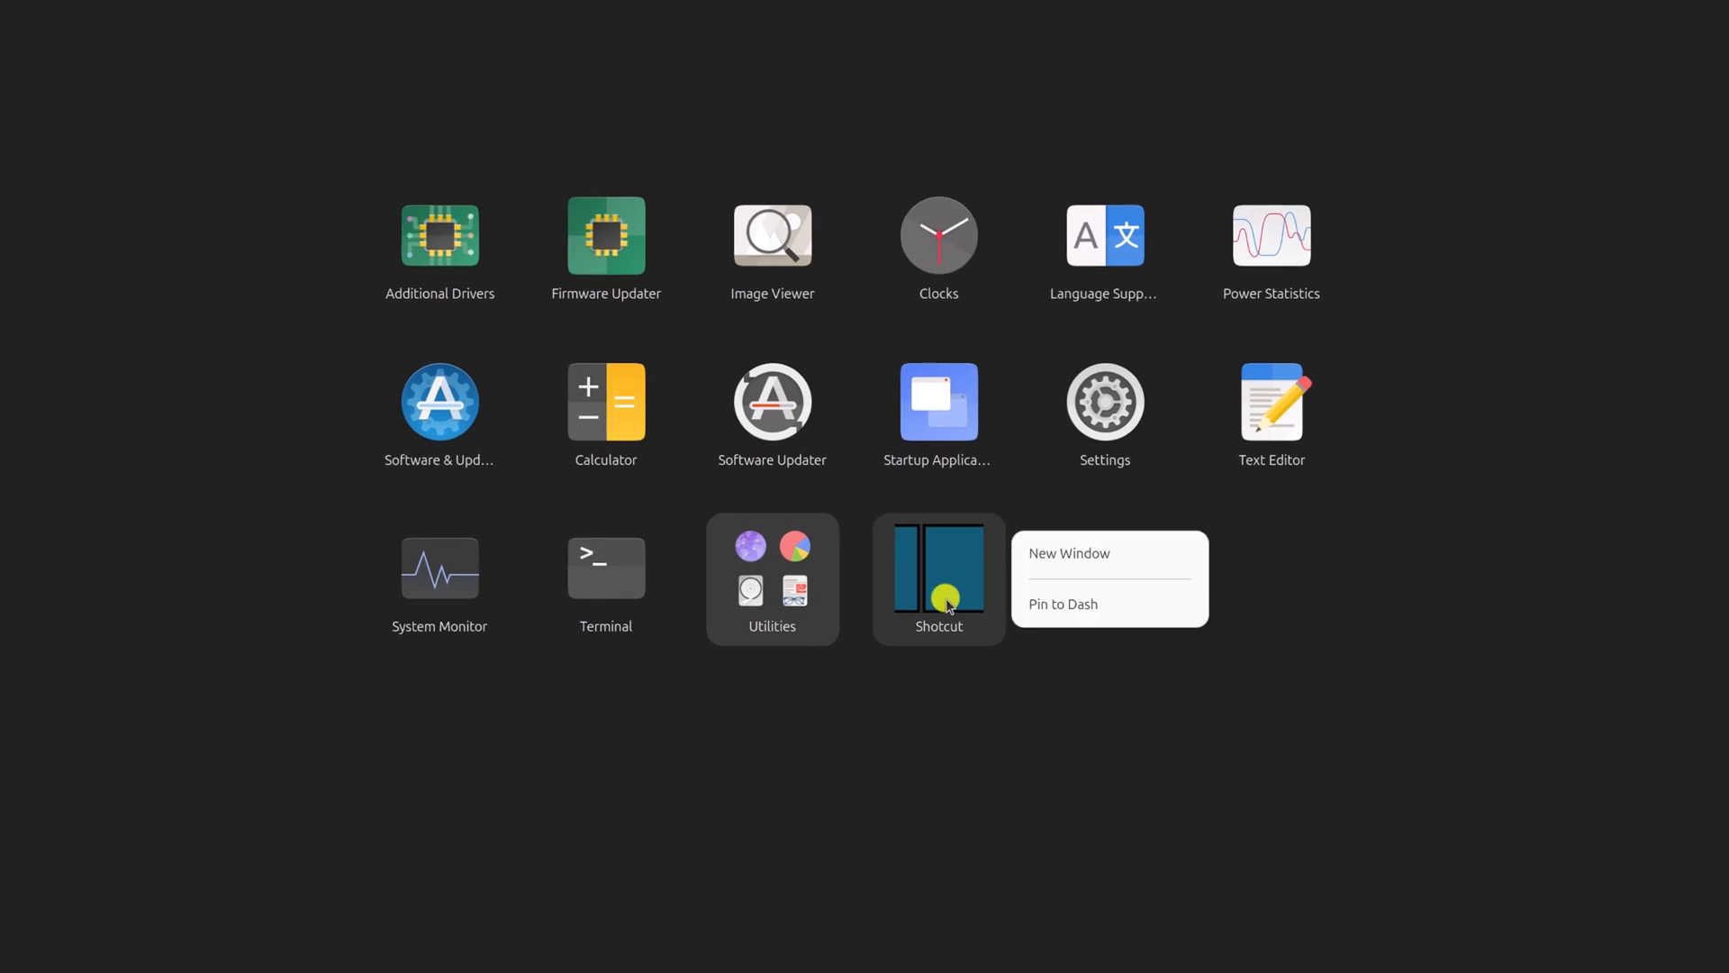
pyautogui.click(1061, 603)
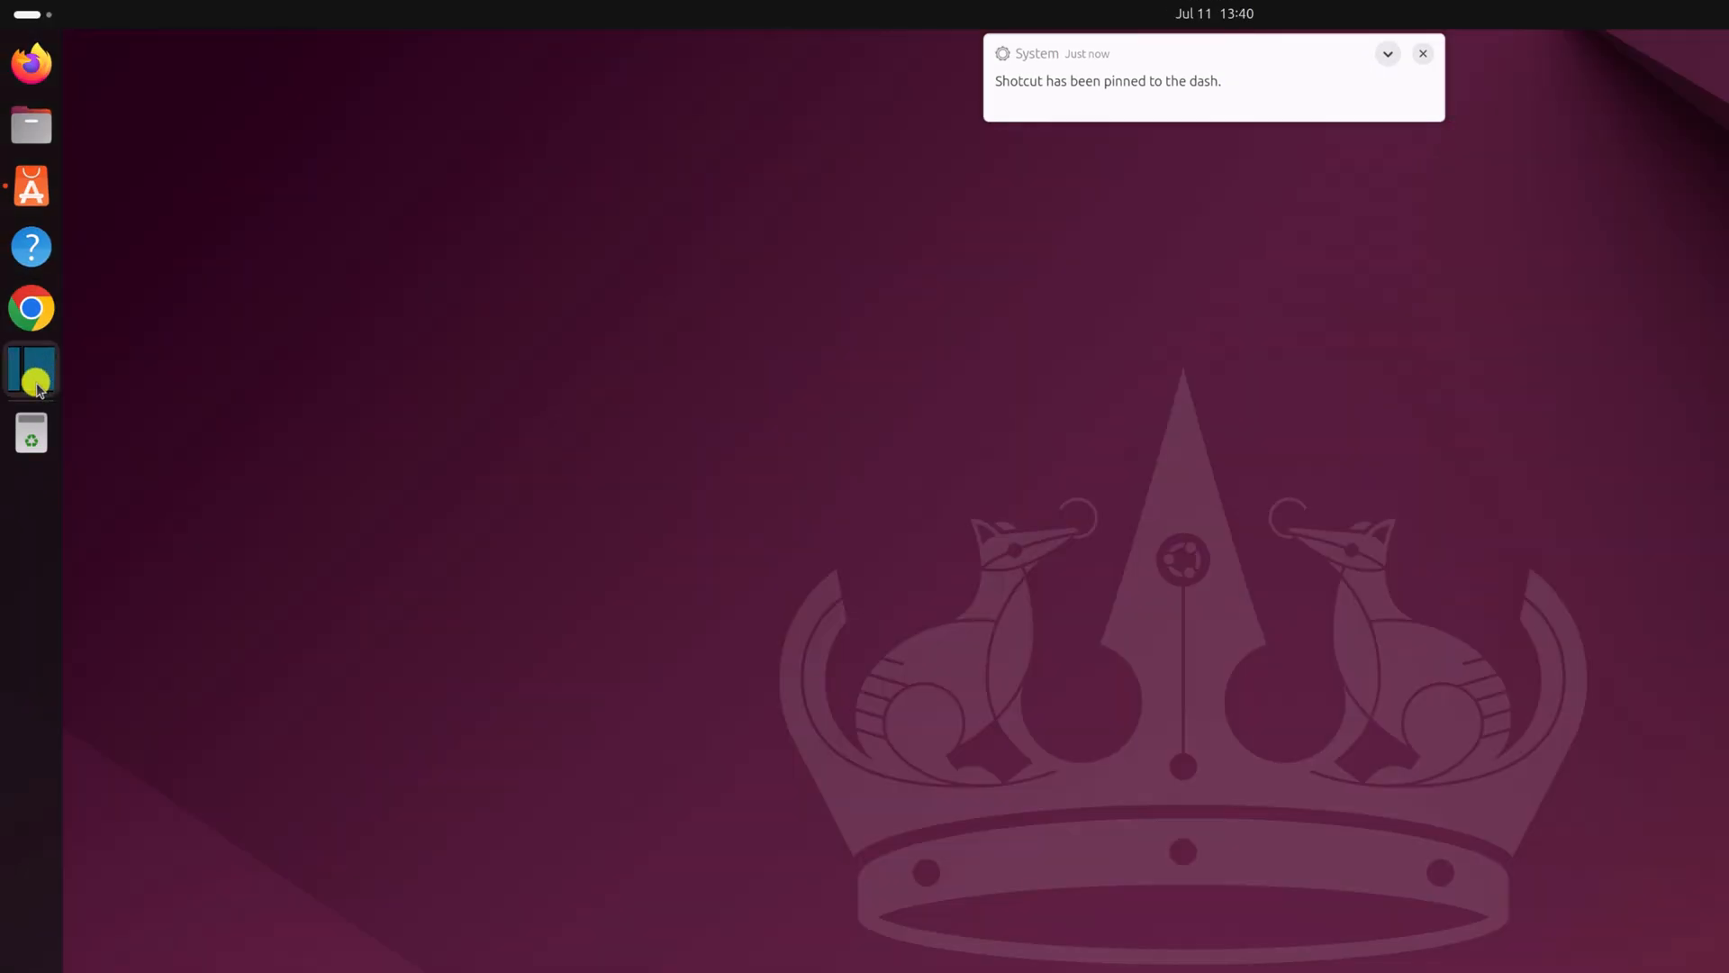
pyautogui.click(30, 370)
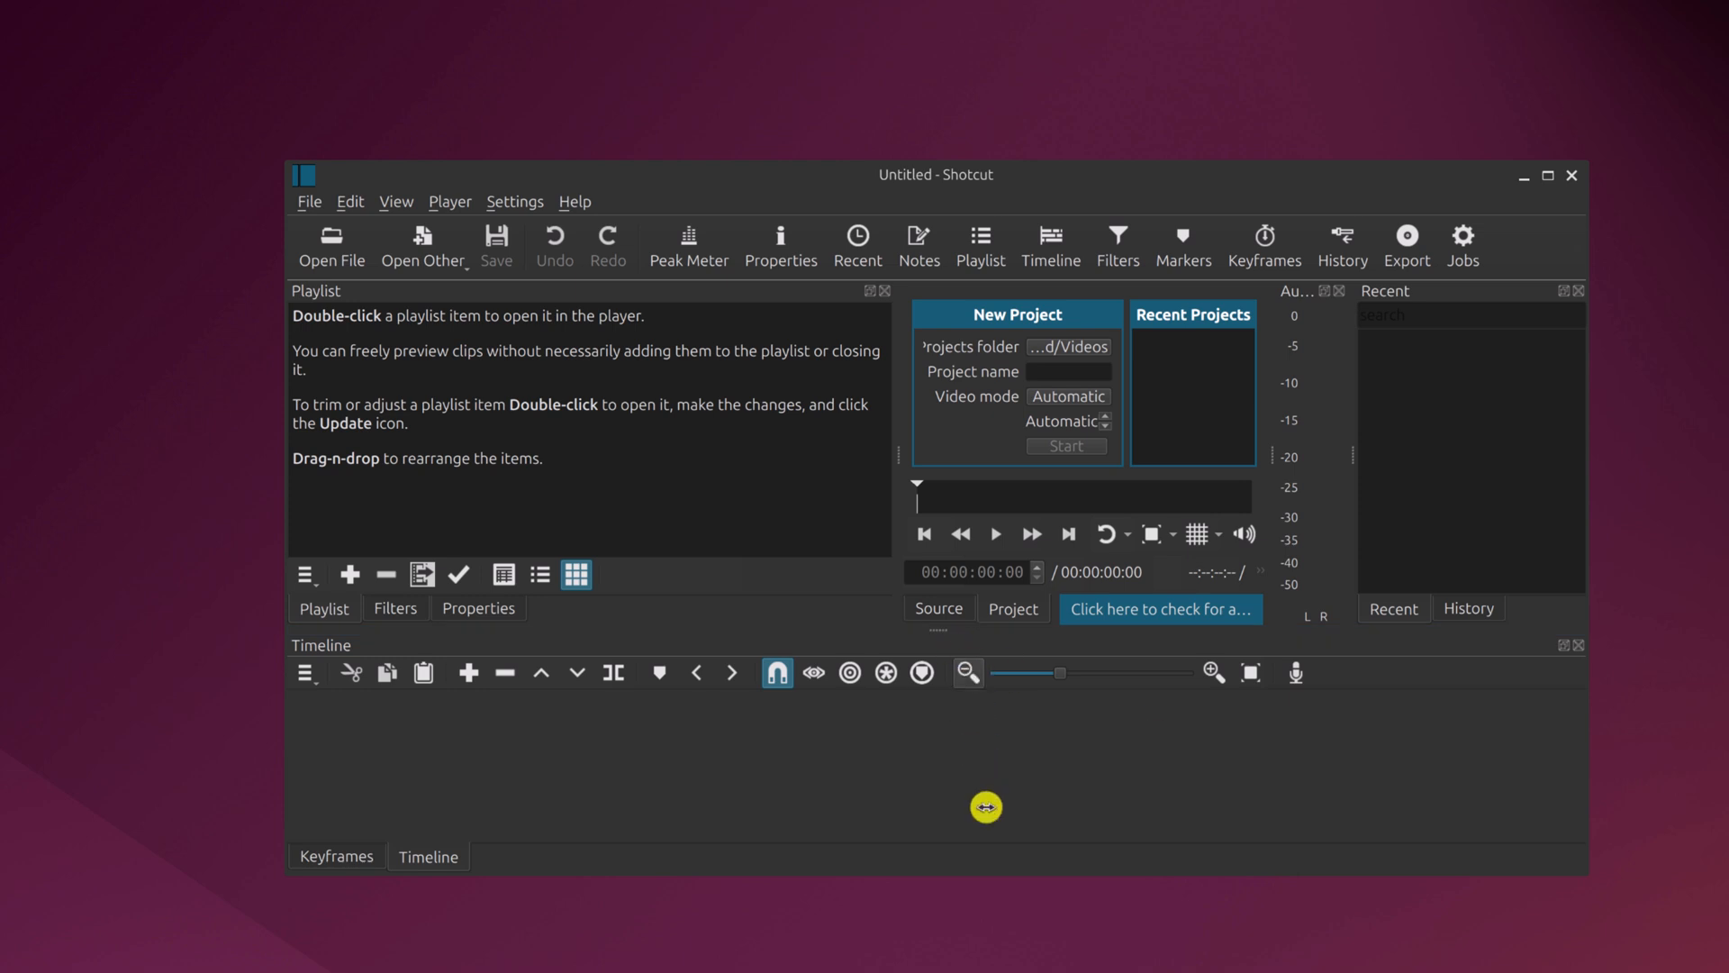
pyautogui.moveTo(1015, 864)
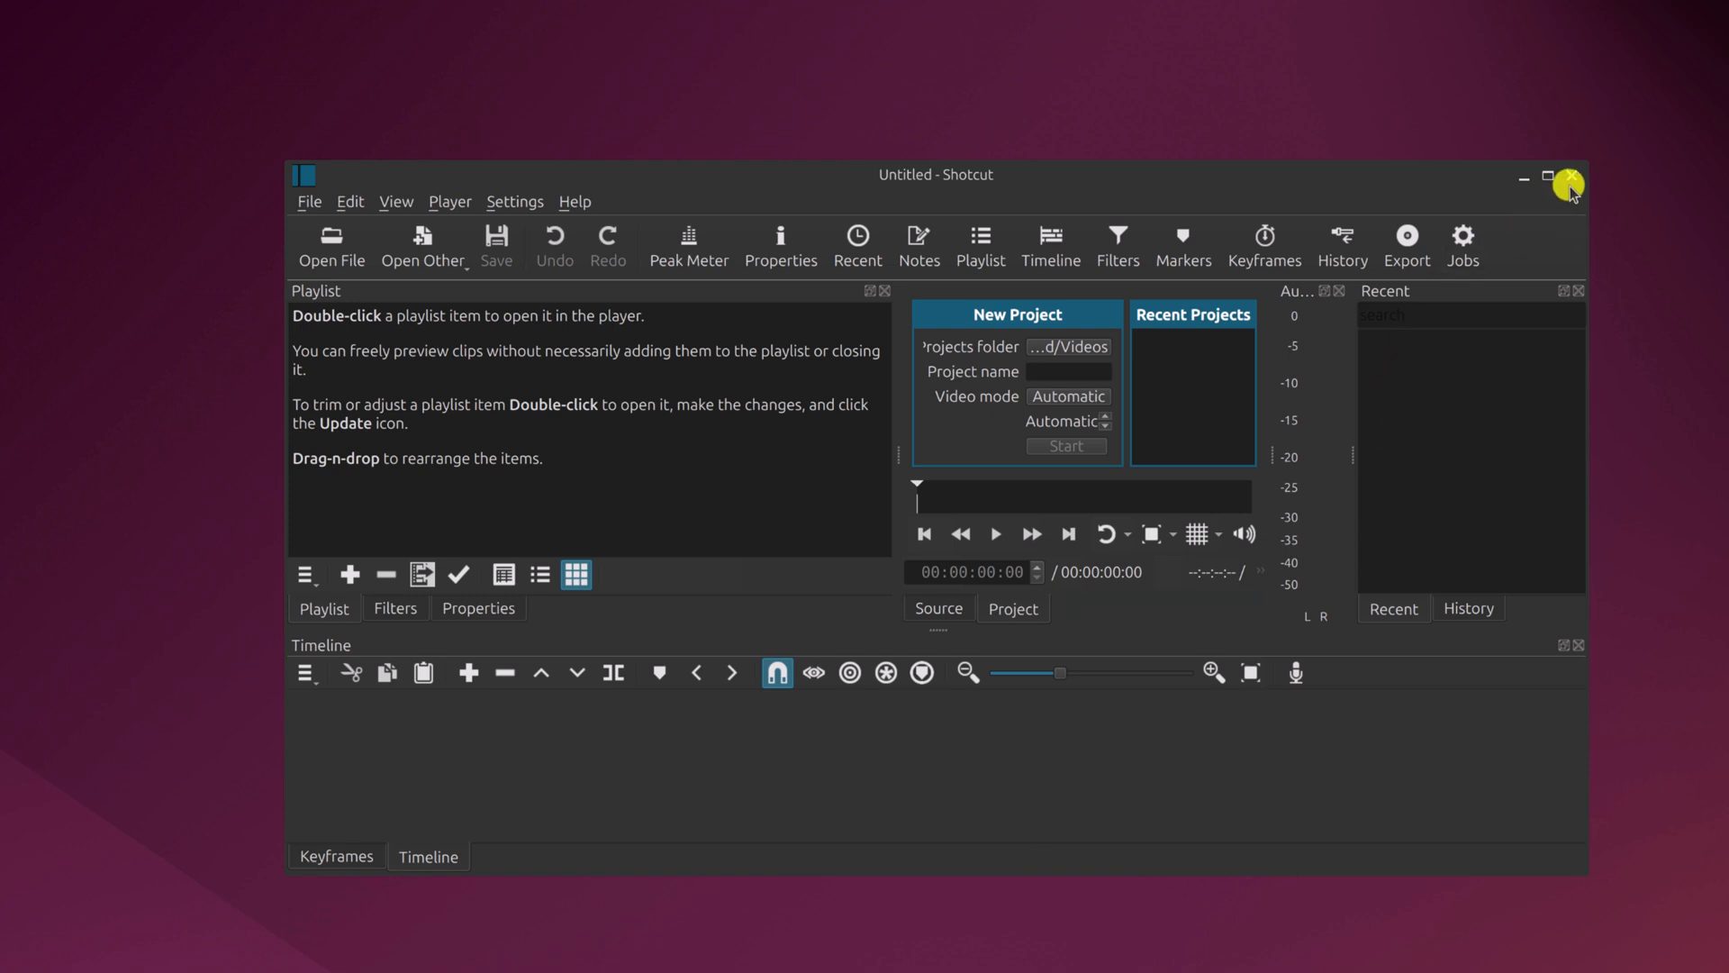
pyautogui.moveTo(1583, 176)
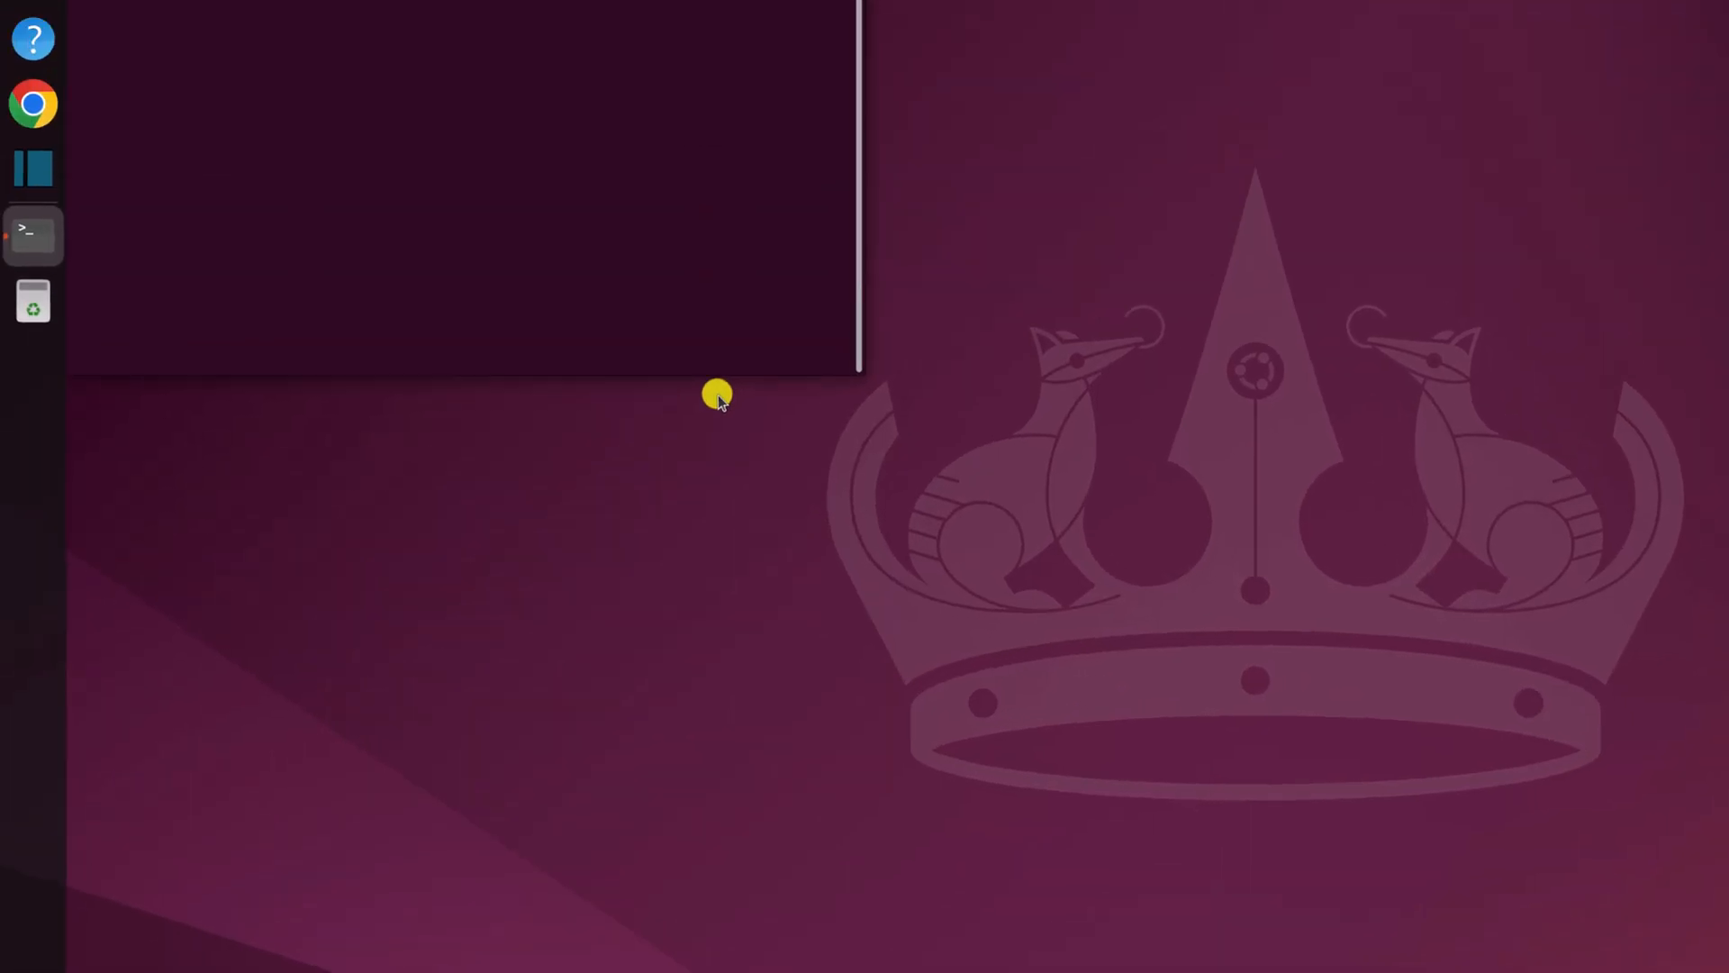
# Run 'sudo apt install shotcut' to confirm it's already newest, then close the terminal
pyautogui.write('sudo ap')
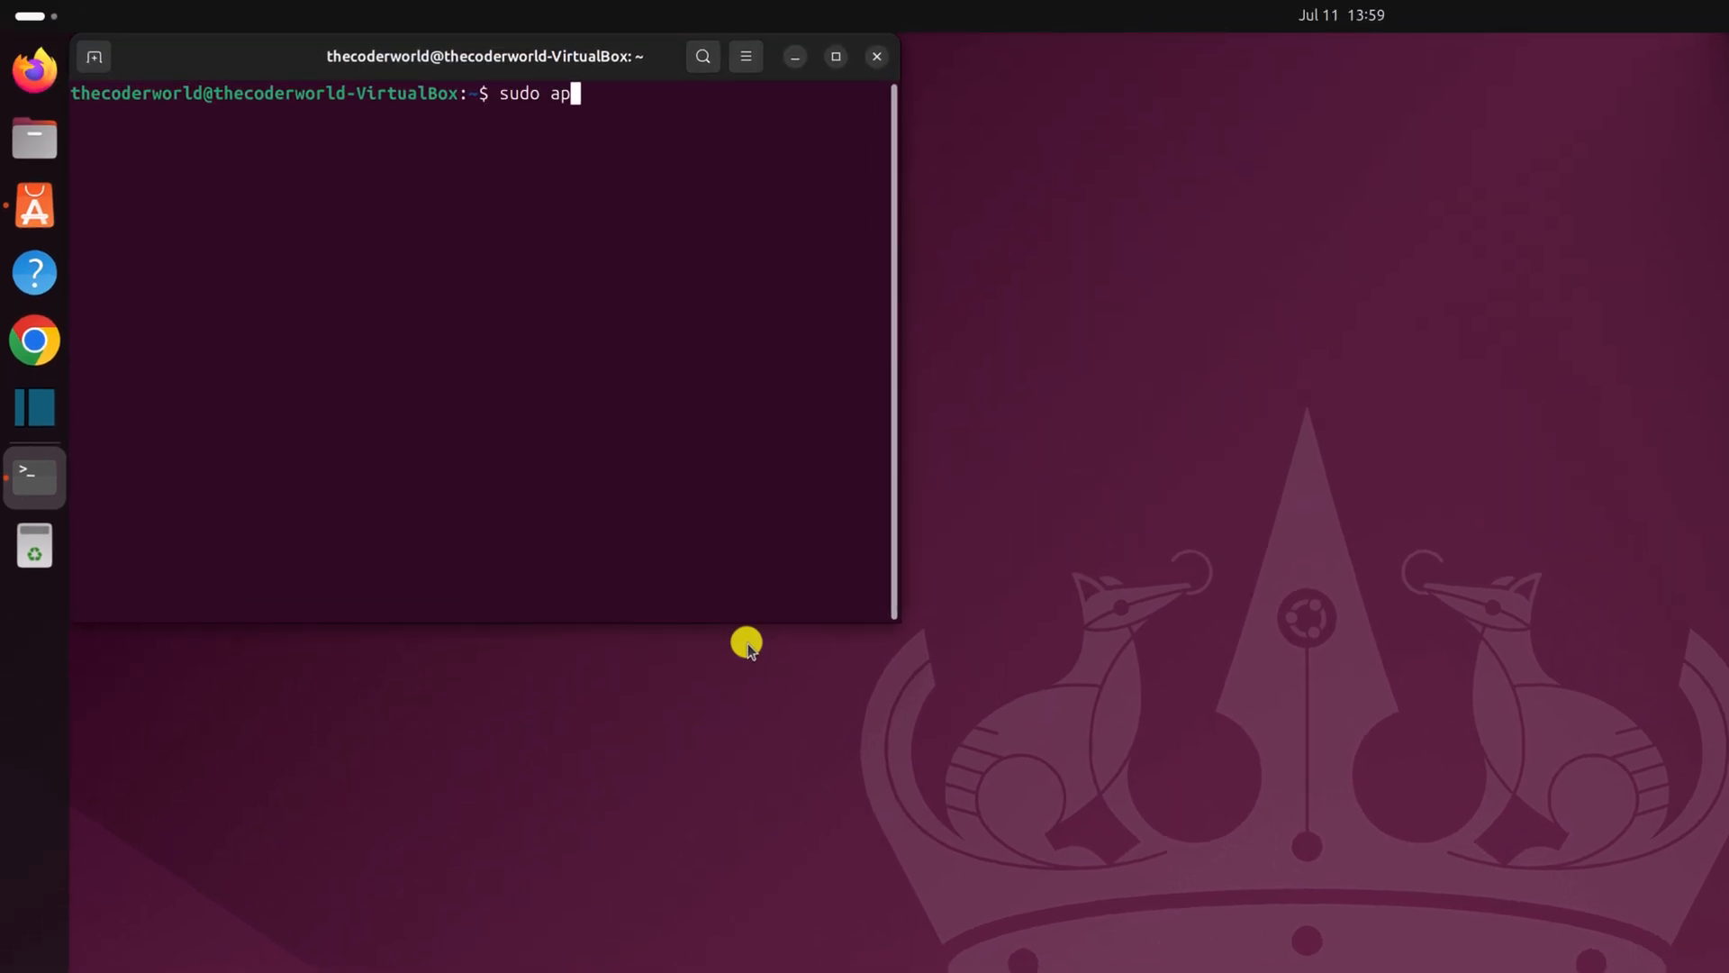
pyautogui.write('t install shotcut')
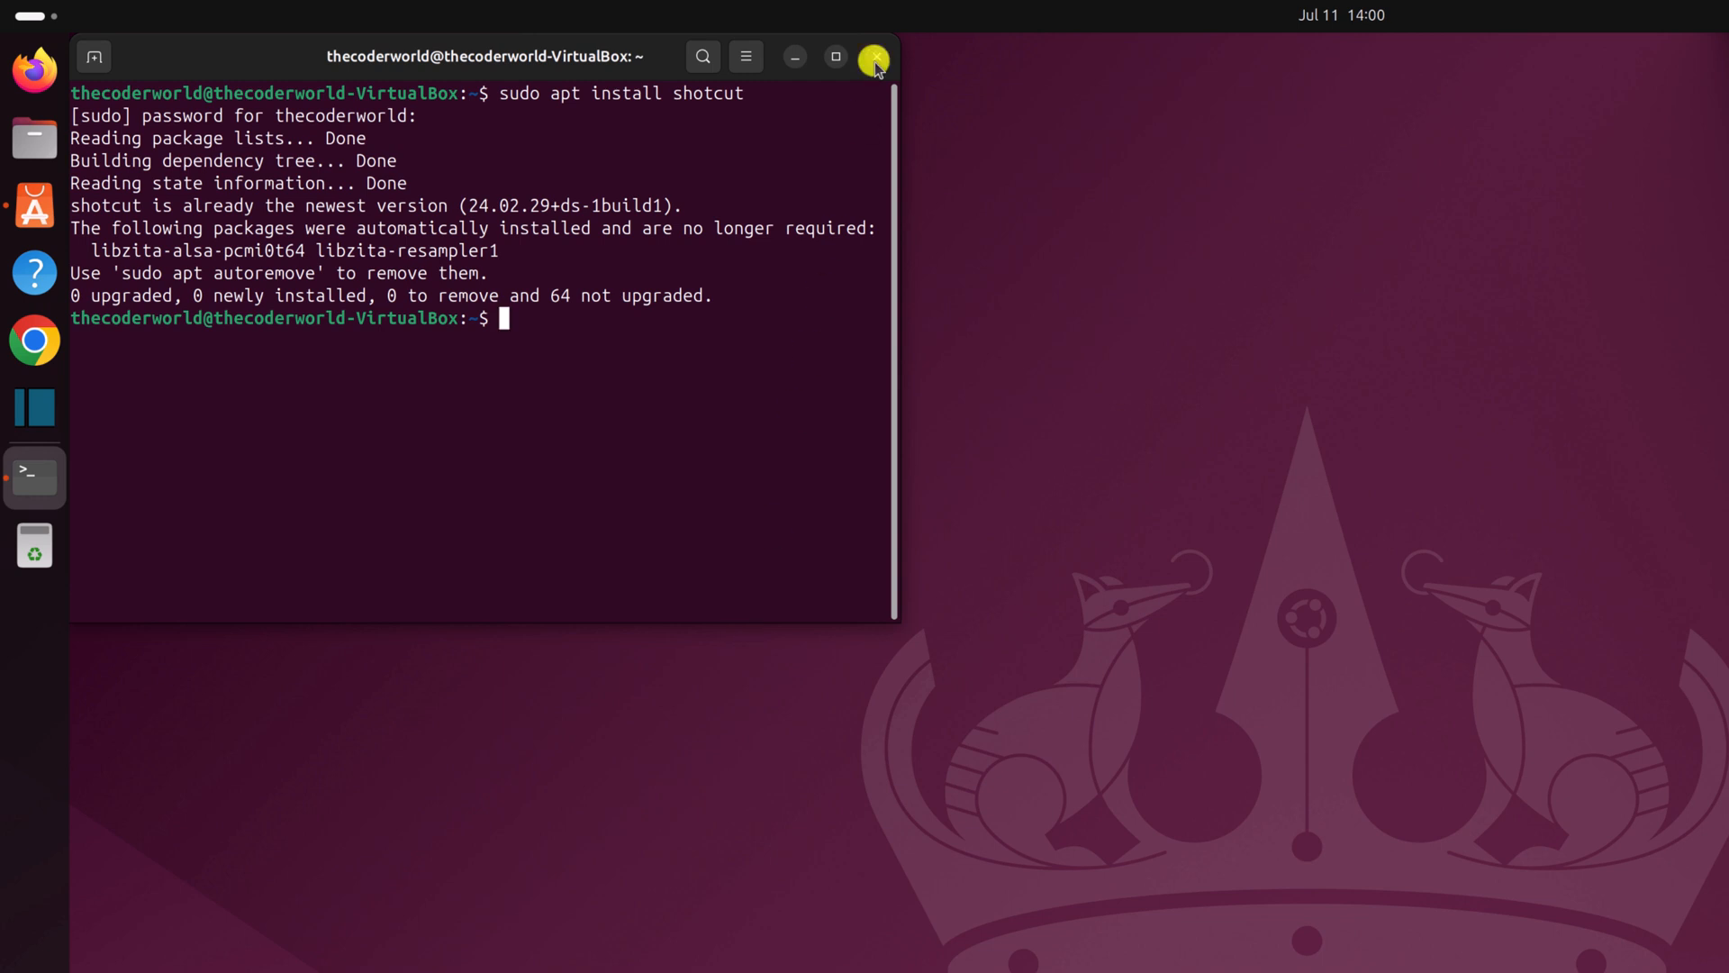
pyautogui.click(873, 56)
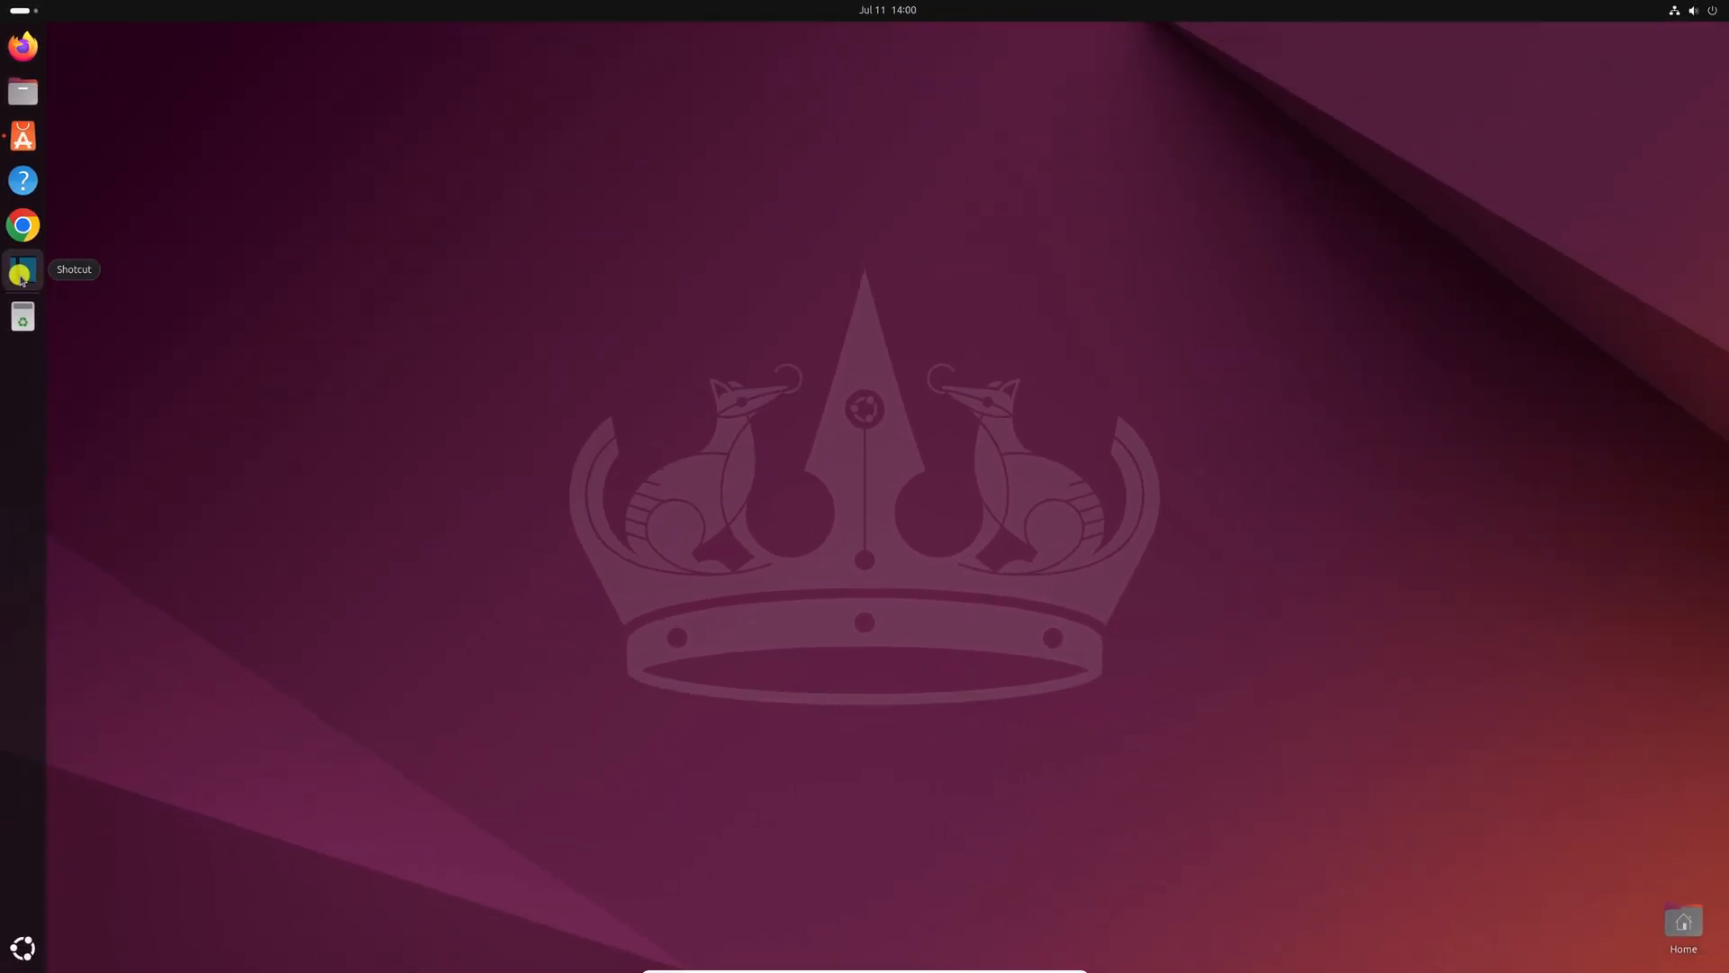